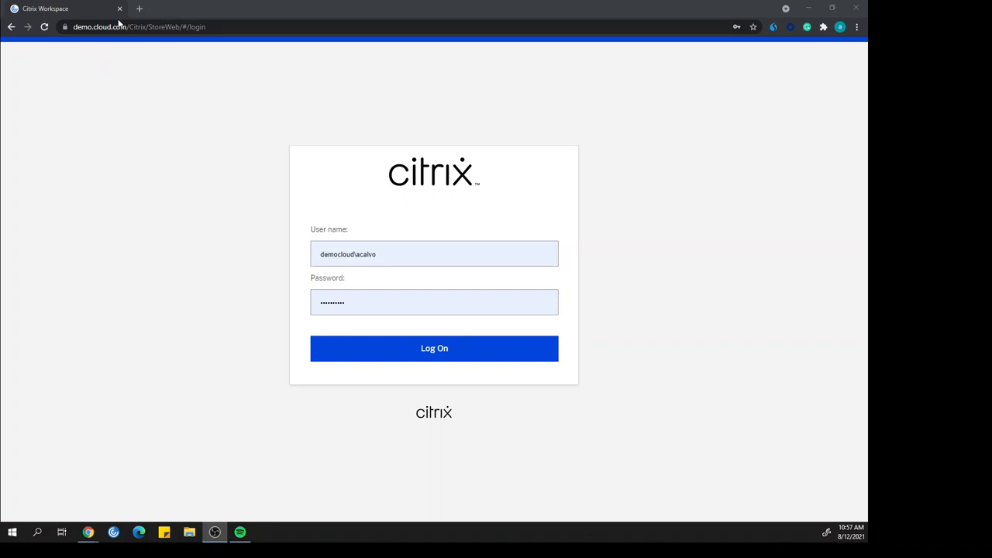
{"action": "mouse_move", "coordinate": [76, 72]}
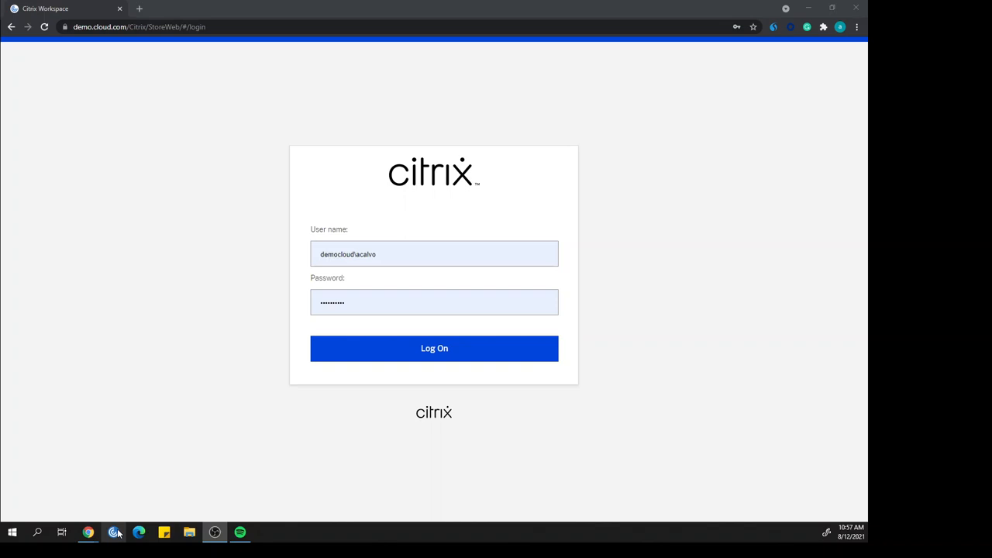
{"action": "mouse_move", "coordinate": [114, 516]}
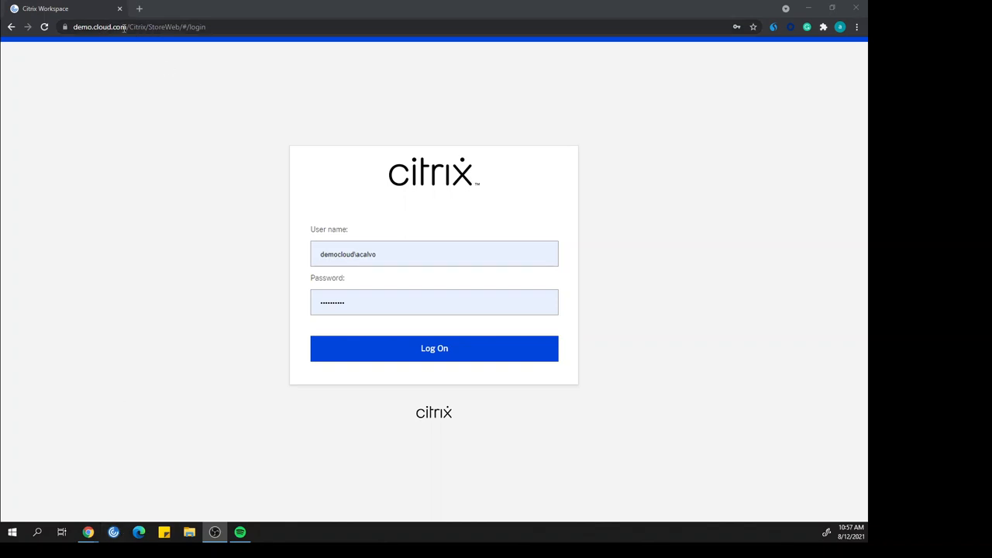
{"action": "mouse_move", "coordinate": [112, 89]}
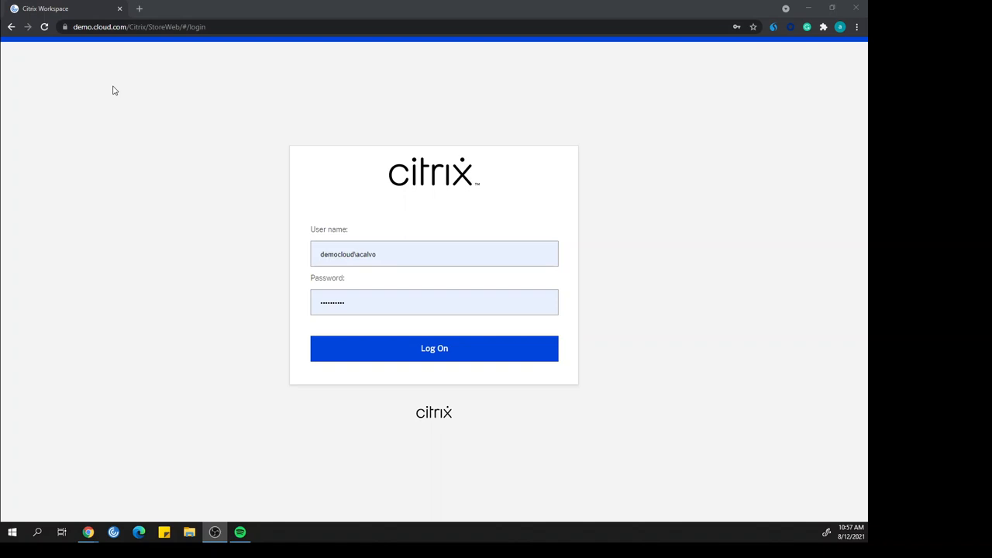
{"action": "mouse_move", "coordinate": [344, 313]}
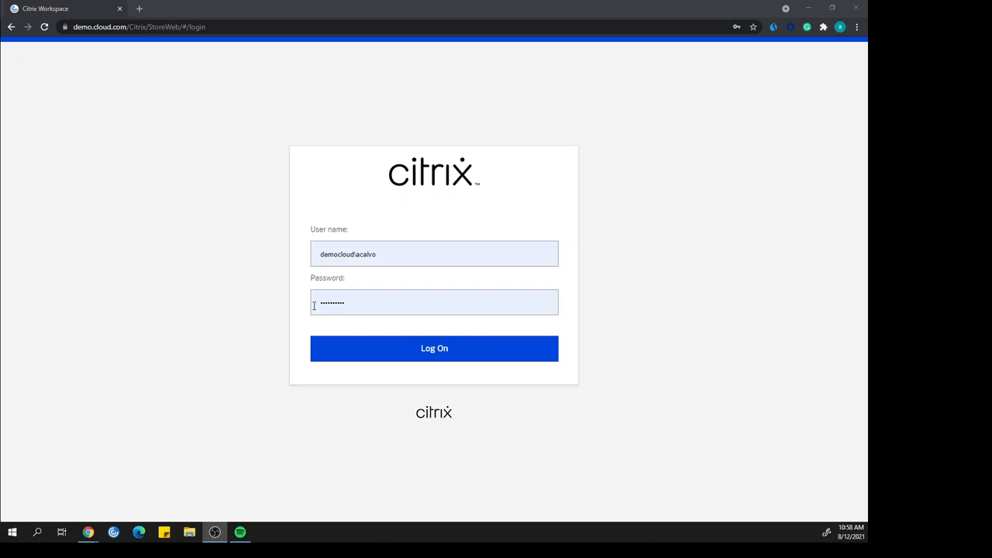
{"action": "mouse_move", "coordinate": [348, 342]}
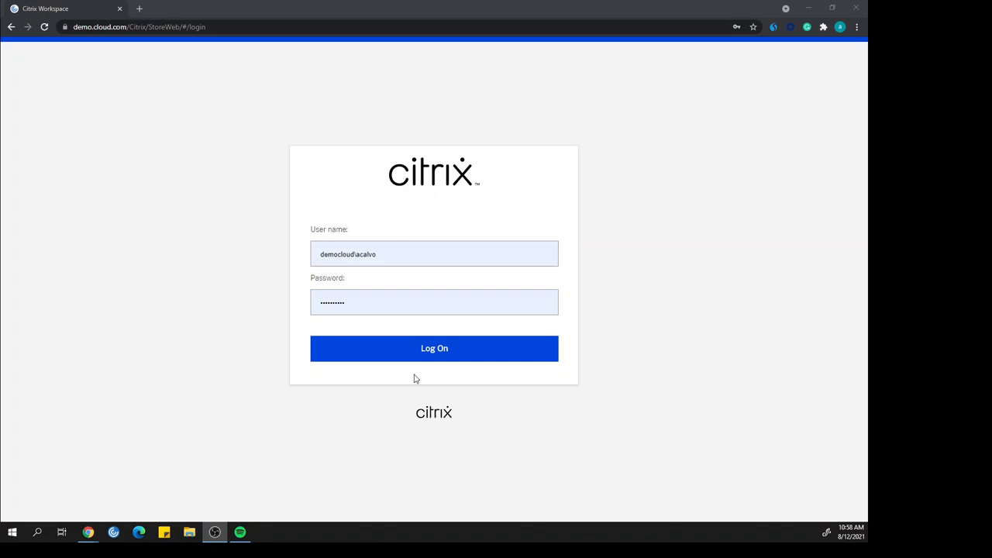
{"action": "mouse_move", "coordinate": [405, 384]}
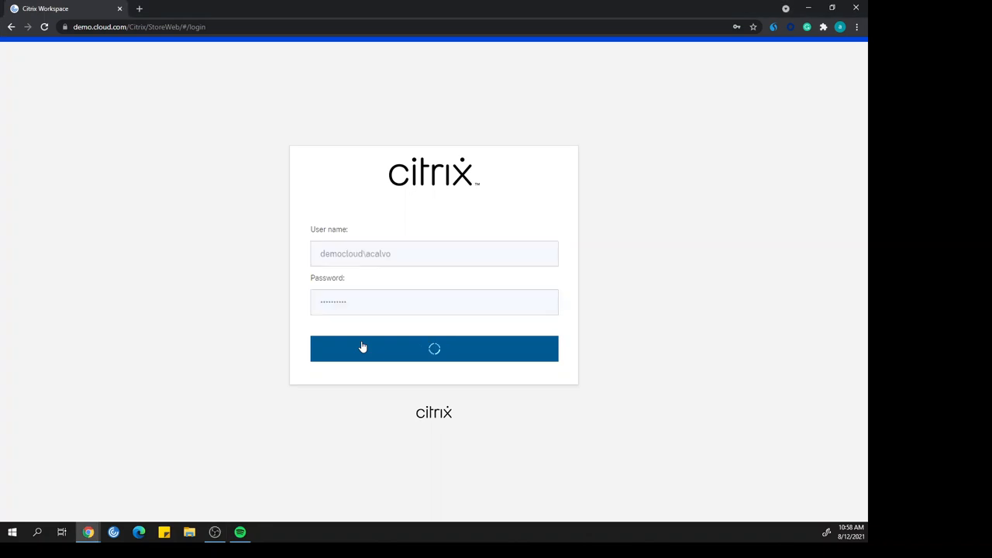
- Sign in to reach the Workspace home page and expand Apps to show Favorites and All Apps
{"action": "left_click", "coordinate": [434, 348]}
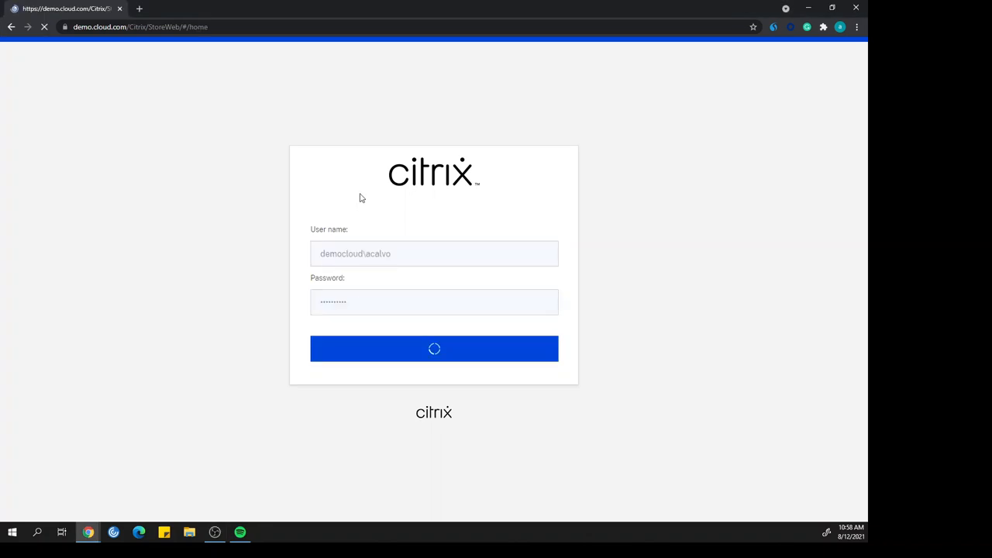
{"action": "left_click", "coordinate": [433, 348]}
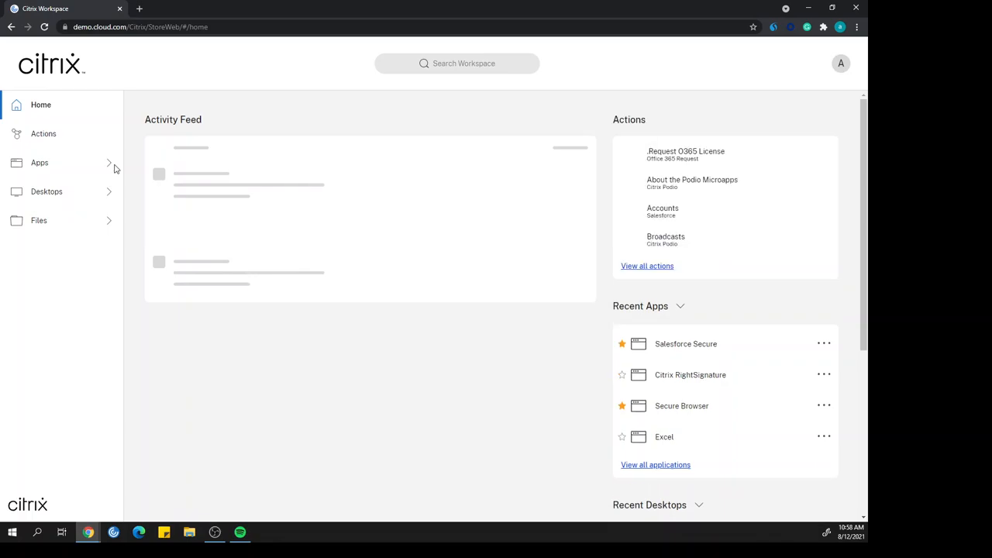
{"action": "left_click", "coordinate": [39, 162]}
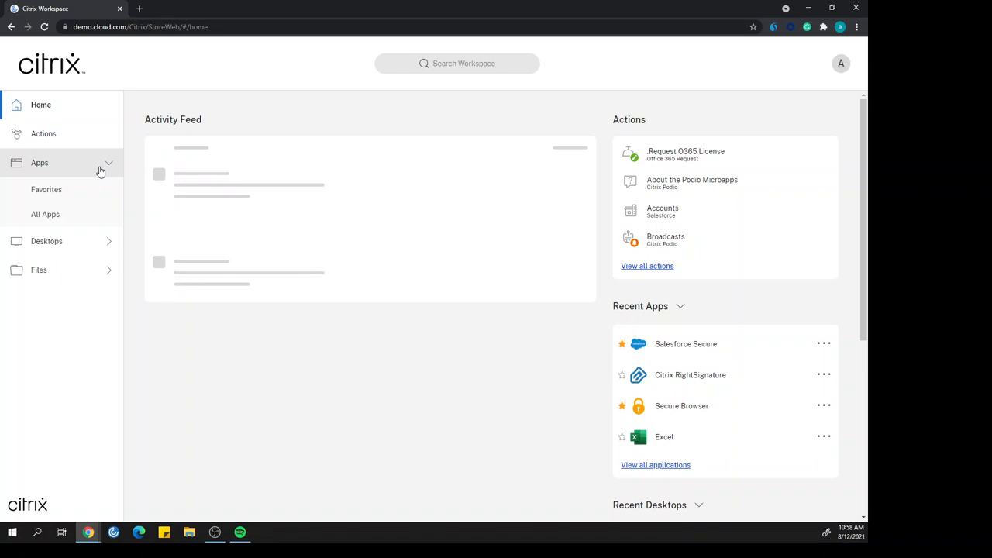
- Open All Apps and scroll the tiles down to the Salesforce row
{"action": "left_click", "coordinate": [45, 214]}
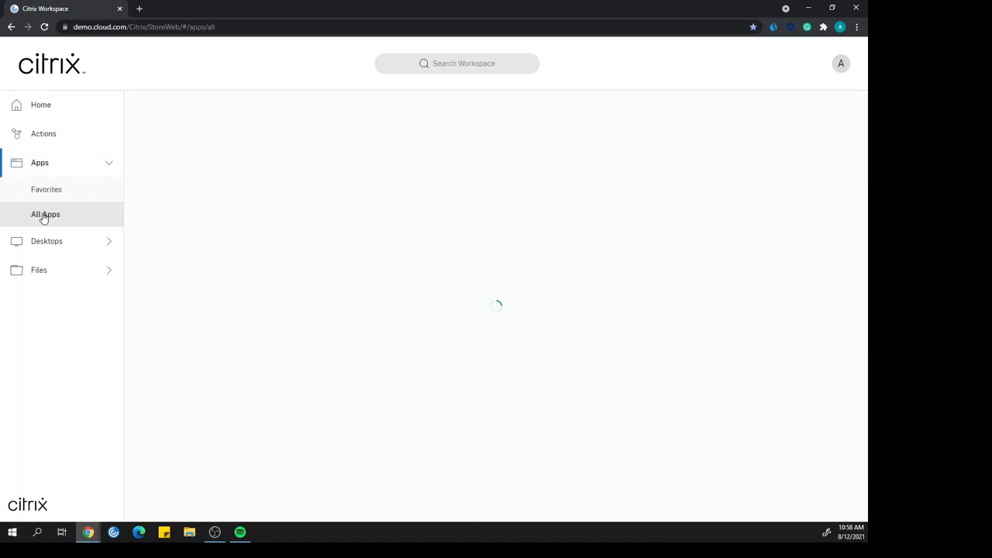
{"action": "left_click", "coordinate": [44, 214]}
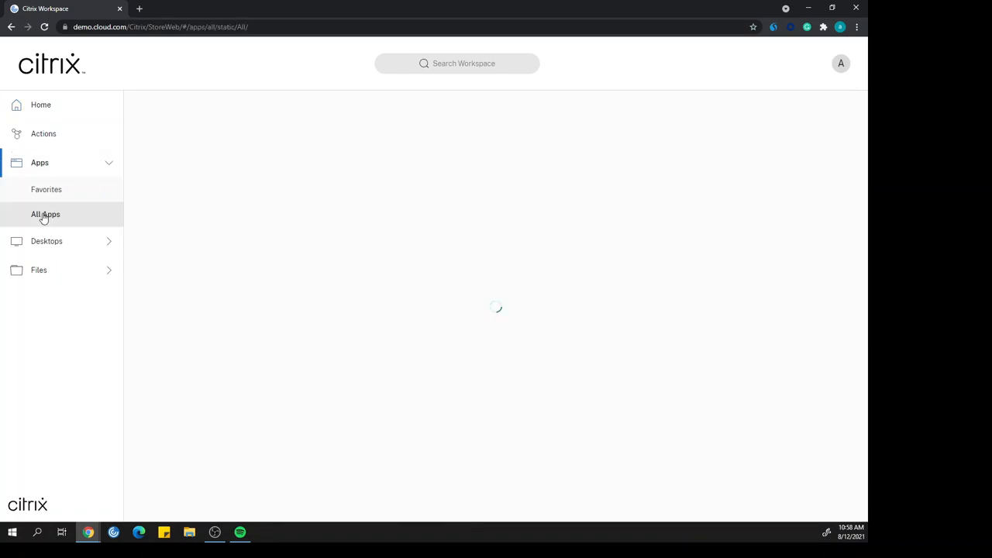
{"action": "left_click", "coordinate": [45, 213]}
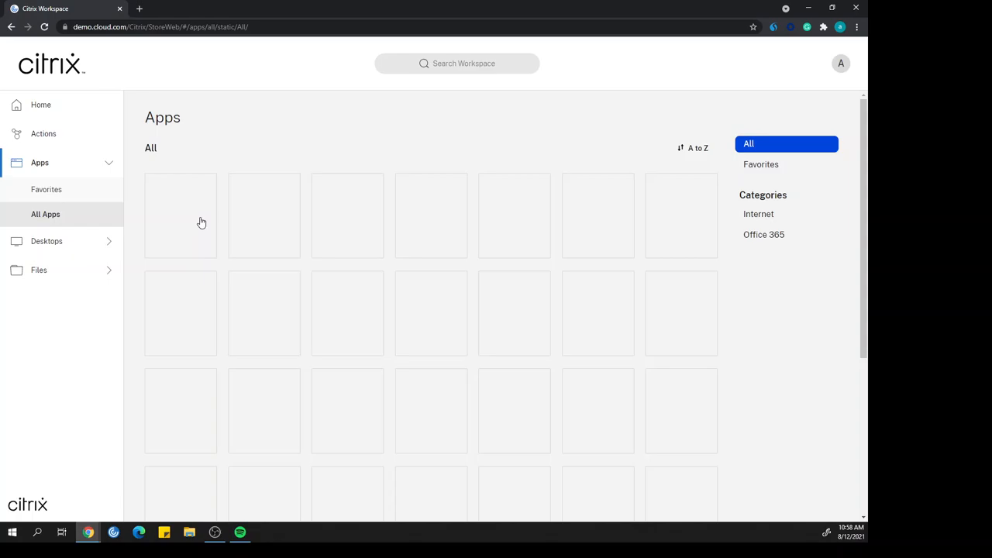
{"action": "mouse_move", "coordinate": [264, 124]}
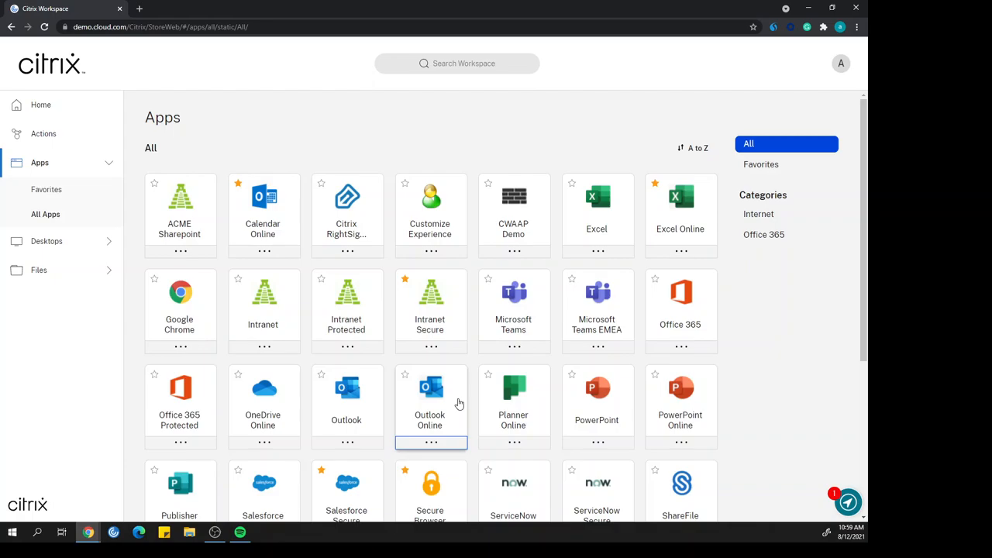
{"action": "mouse_move", "coordinate": [294, 367]}
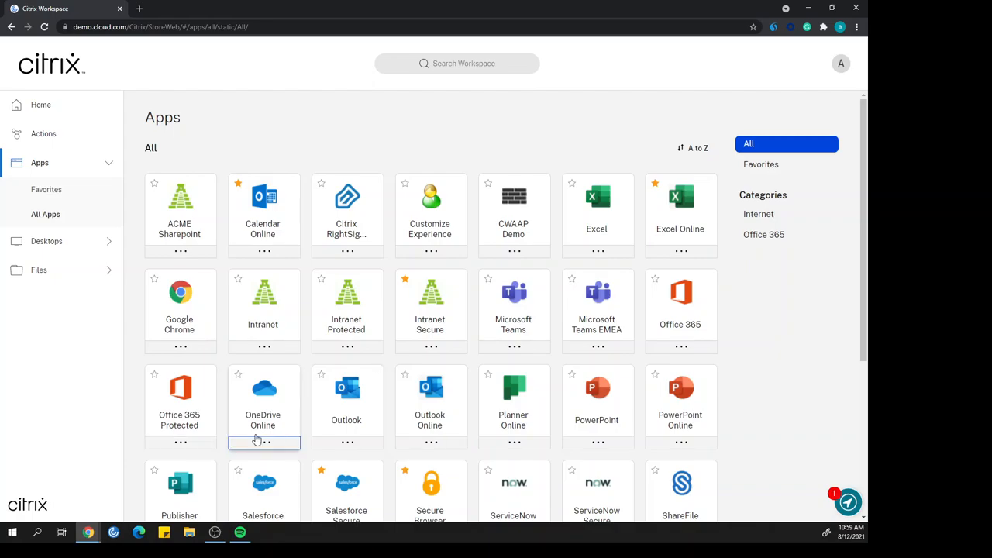
{"action": "mouse_move", "coordinate": [318, 432]}
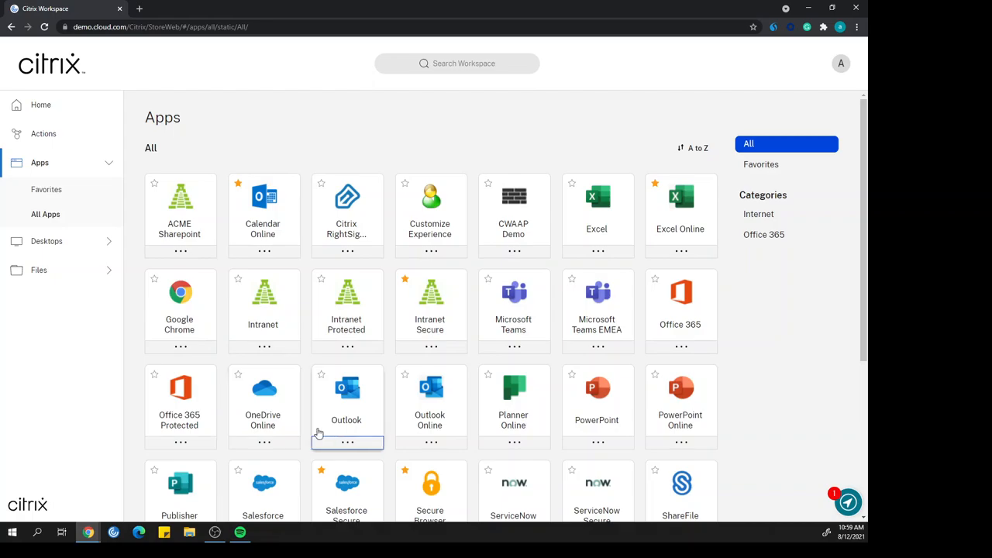
{"action": "mouse_move", "coordinate": [346, 442]}
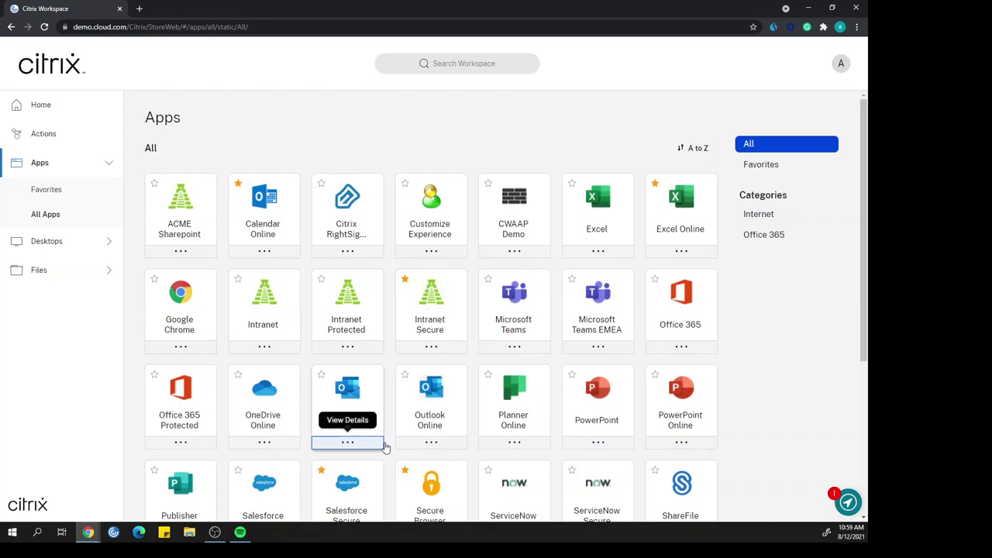
{"action": "mouse_move", "coordinate": [454, 454]}
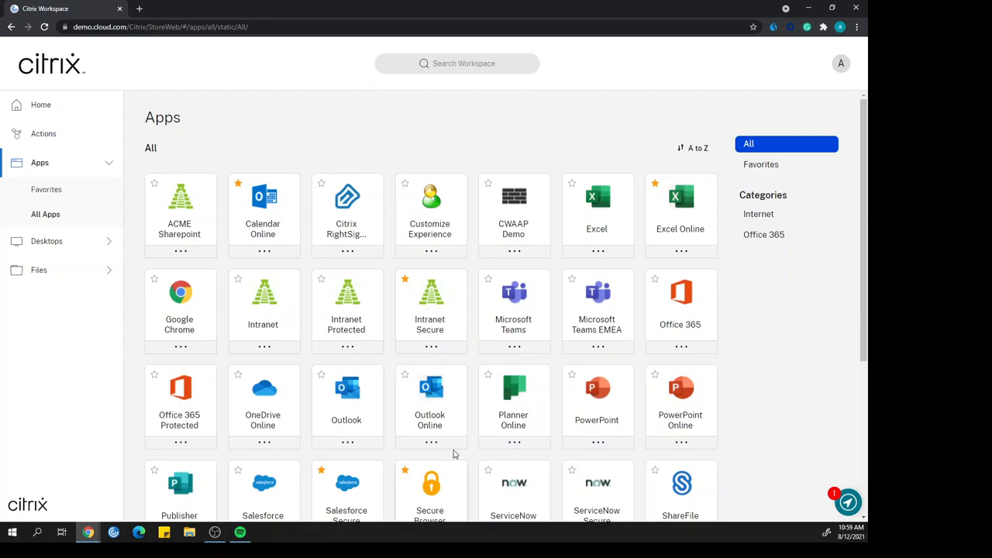
{"action": "scroll", "scroll_direction": "down", "scroll_amount": 3}
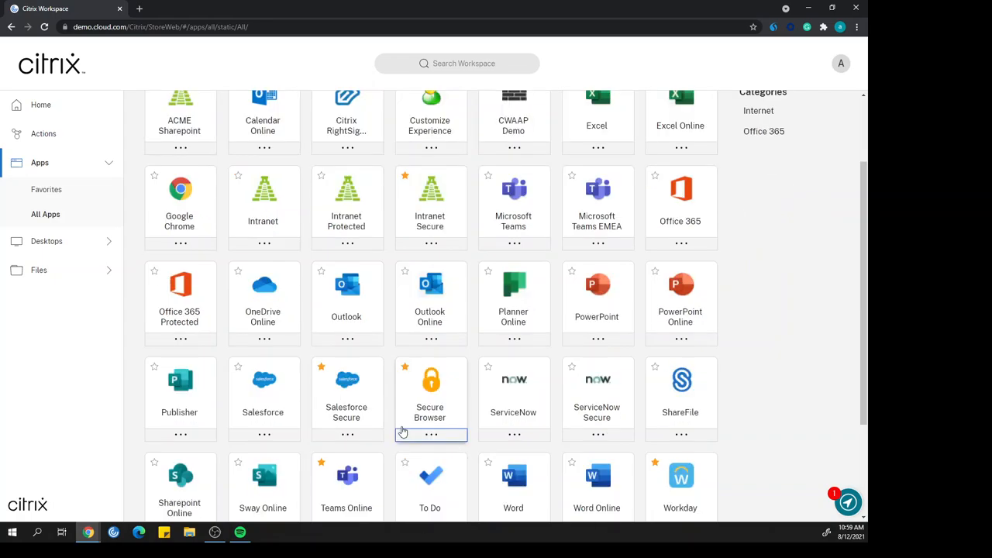
{"action": "mouse_move", "coordinate": [384, 425]}
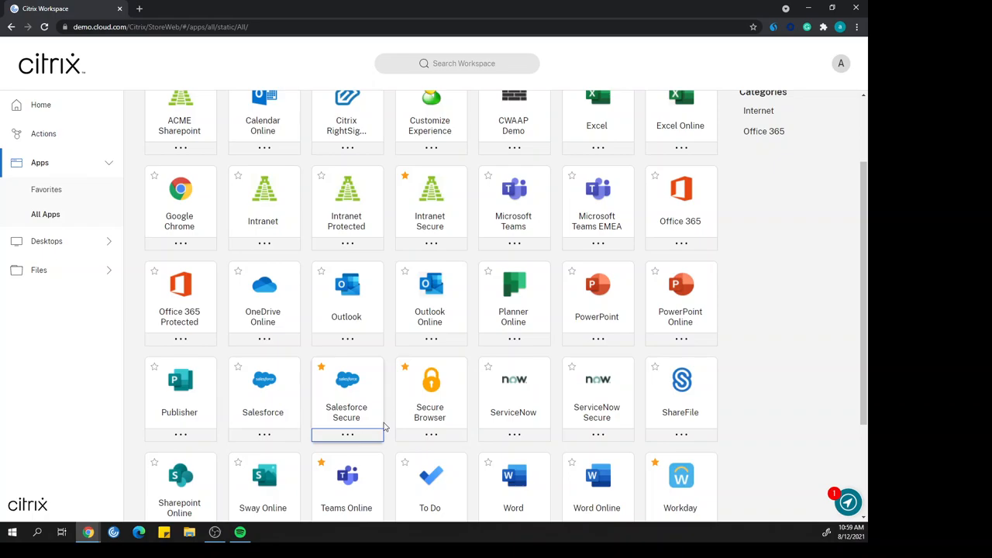
{"action": "mouse_move", "coordinate": [411, 395]}
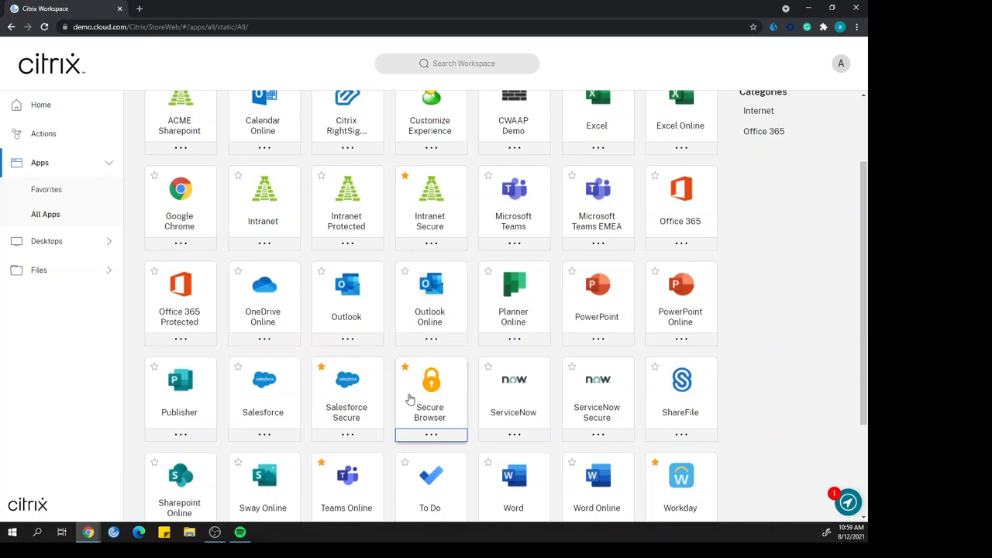
{"action": "mouse_move", "coordinate": [410, 397]}
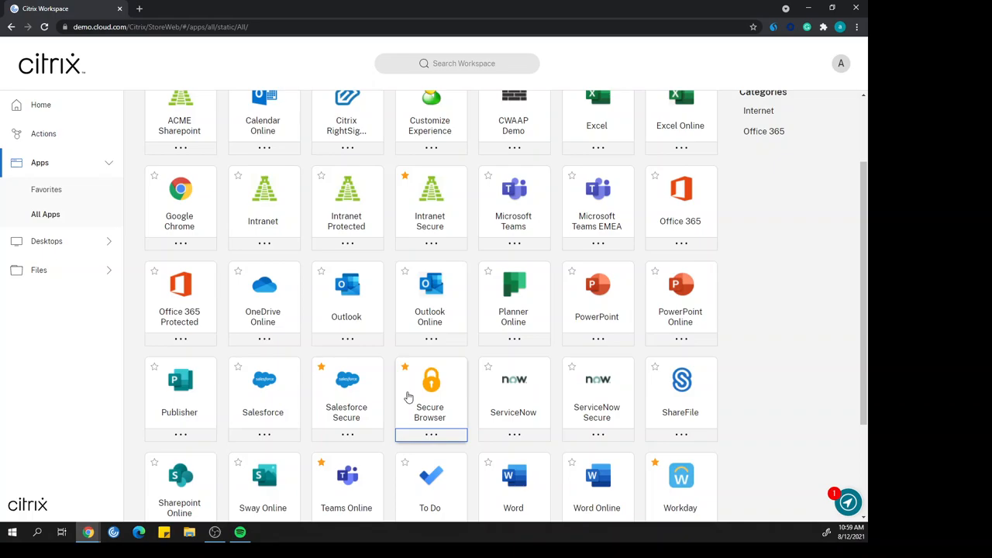
{"action": "mouse_move", "coordinate": [219, 373]}
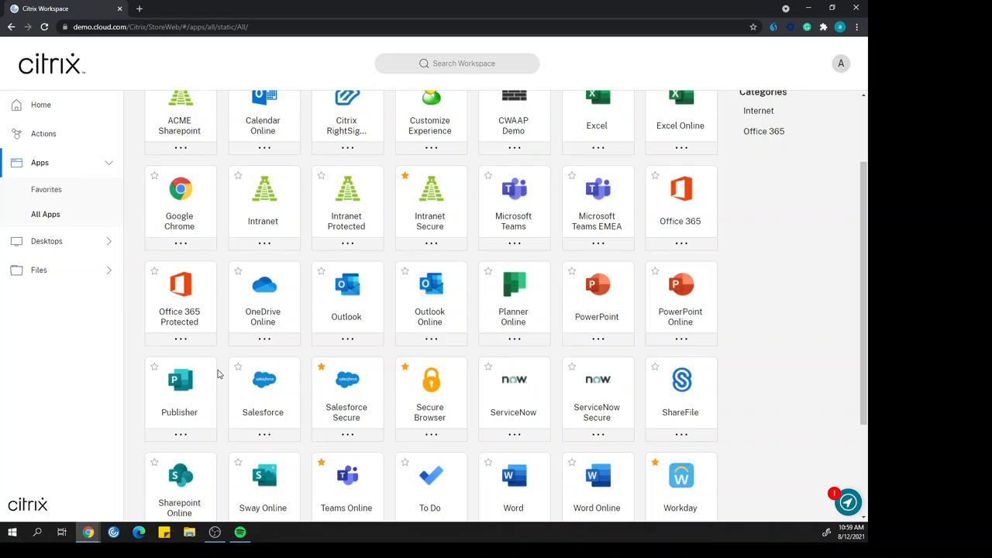
{"action": "left_click", "coordinate": [346, 379]}
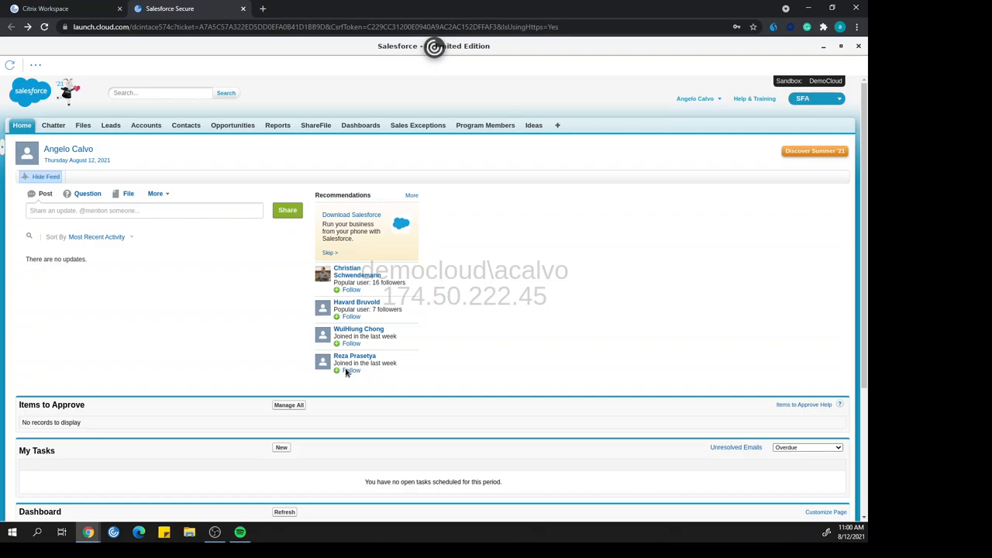
{"action": "mouse_move", "coordinate": [491, 315]}
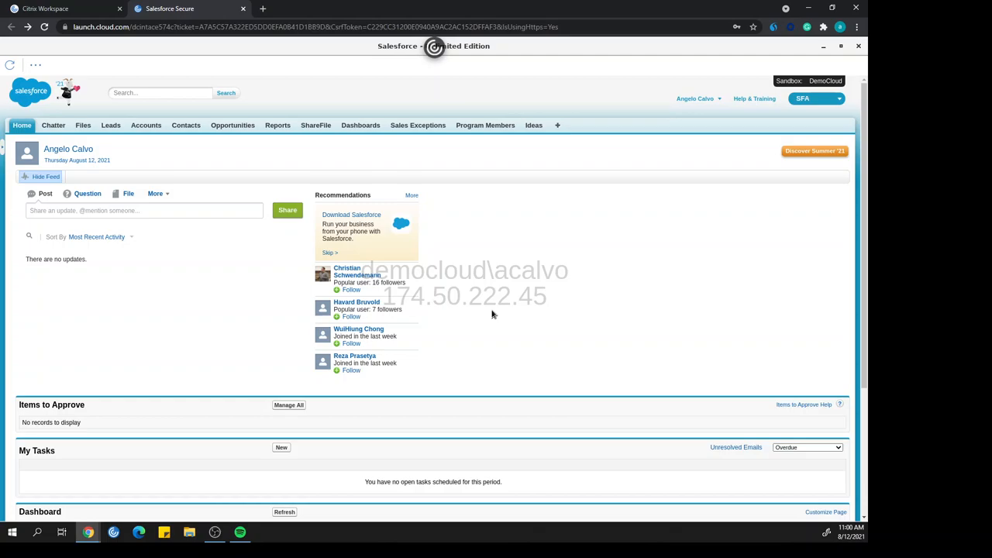
{"action": "mouse_move", "coordinate": [460, 319]}
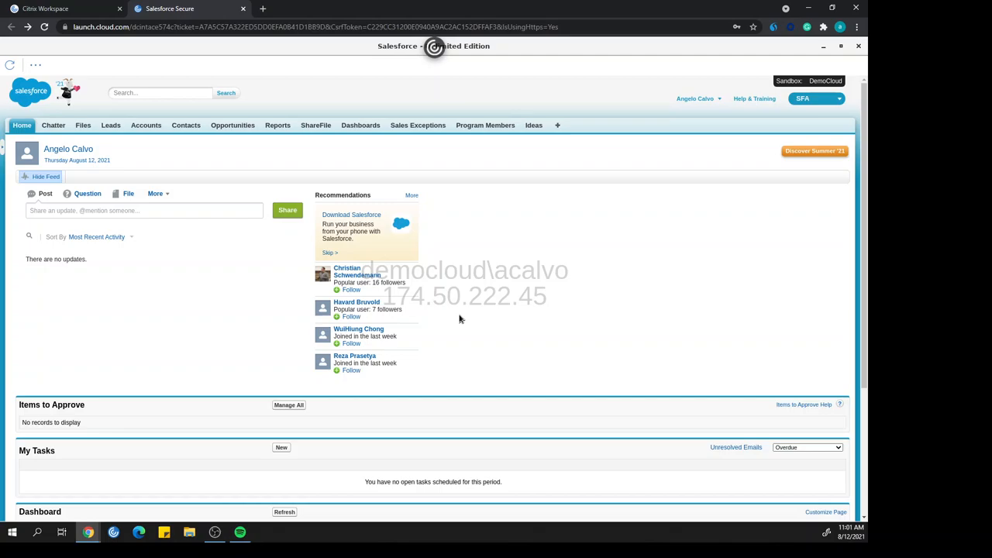
{"action": "mouse_move", "coordinate": [466, 419]}
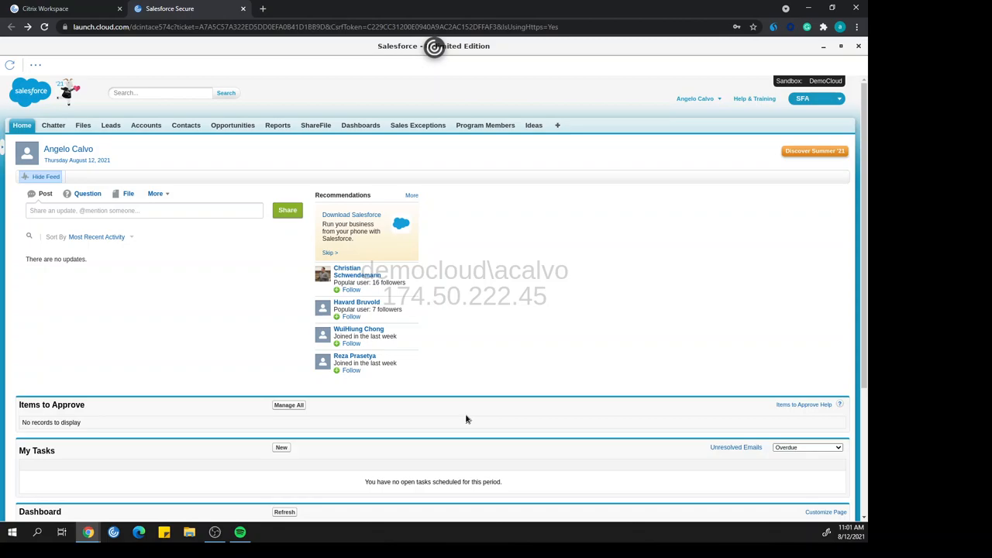
{"action": "mouse_move", "coordinate": [236, 313]}
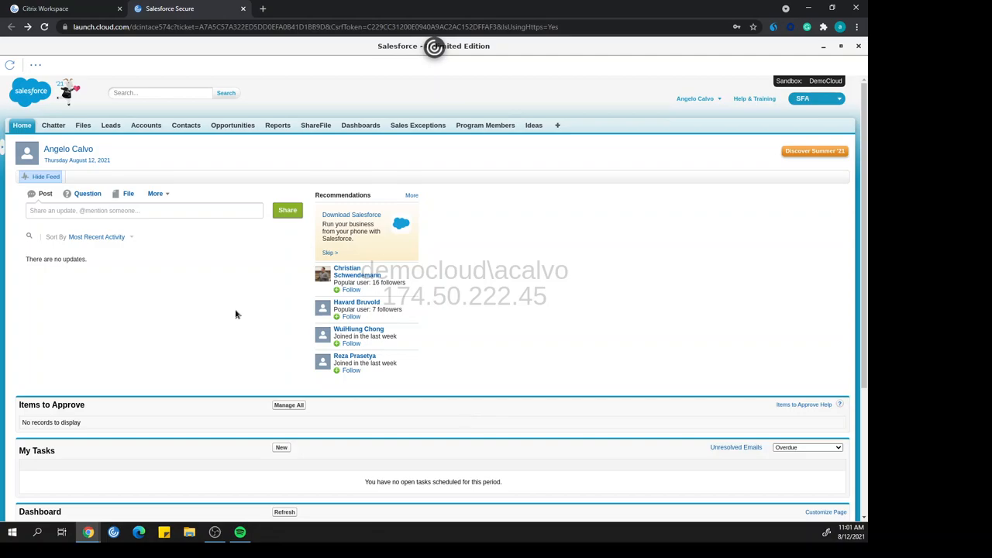
{"action": "mouse_move", "coordinate": [235, 321]}
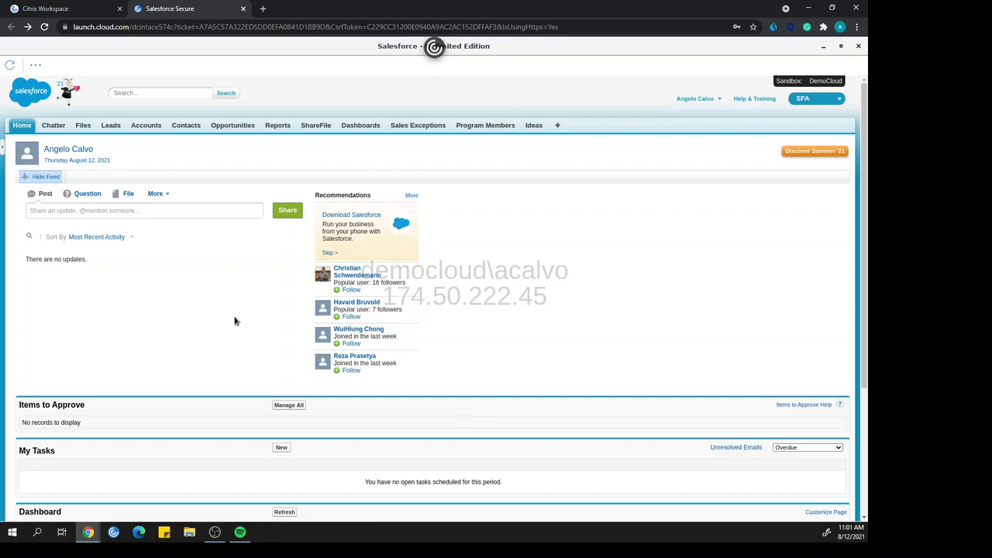
{"action": "mouse_move", "coordinate": [476, 334]}
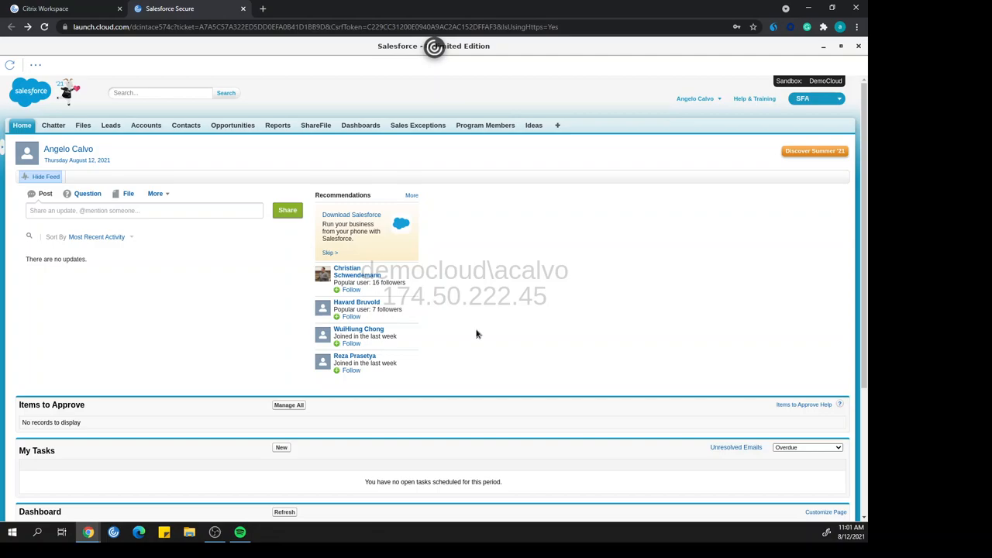
{"action": "mouse_move", "coordinate": [192, 284]}
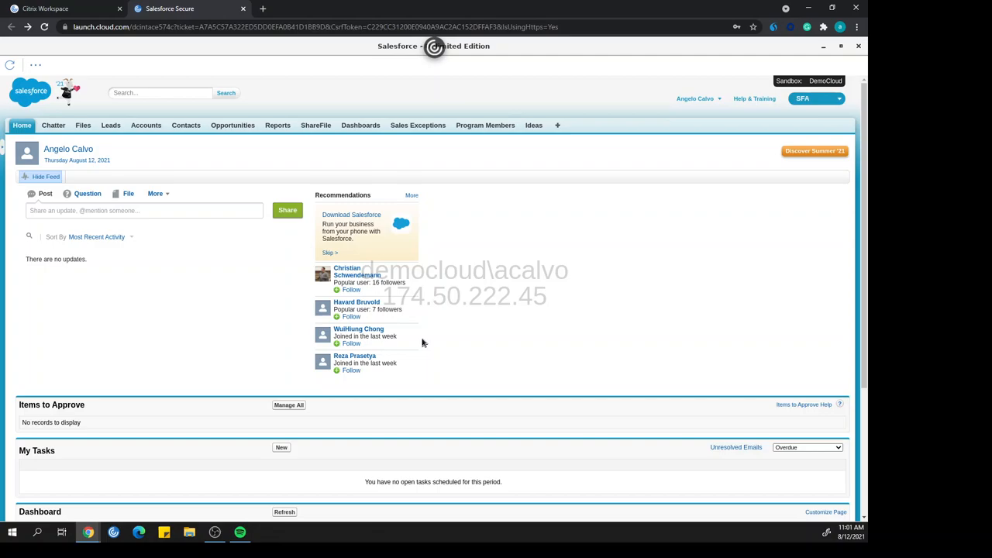
{"action": "left_click", "coordinate": [47, 9]}
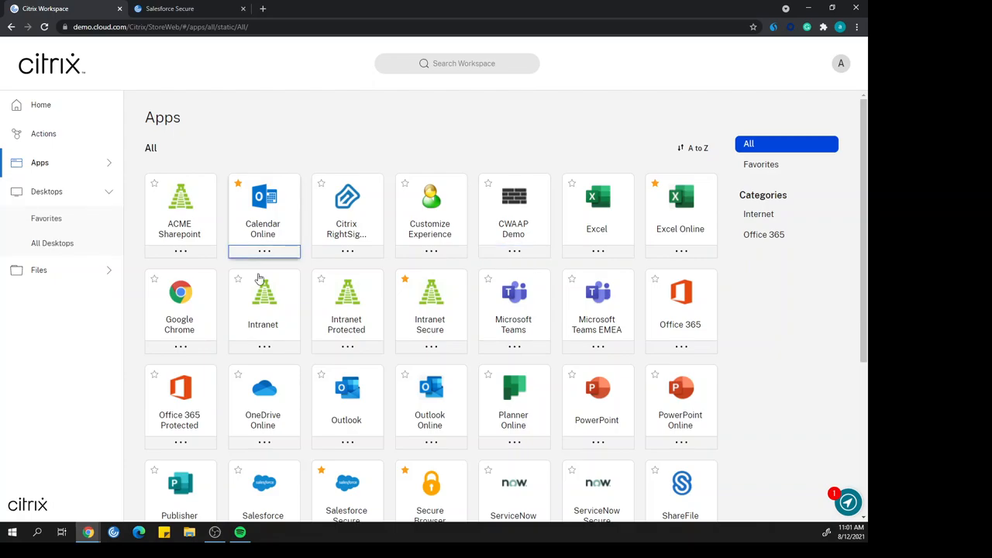
{"action": "mouse_move", "coordinate": [27, 315]}
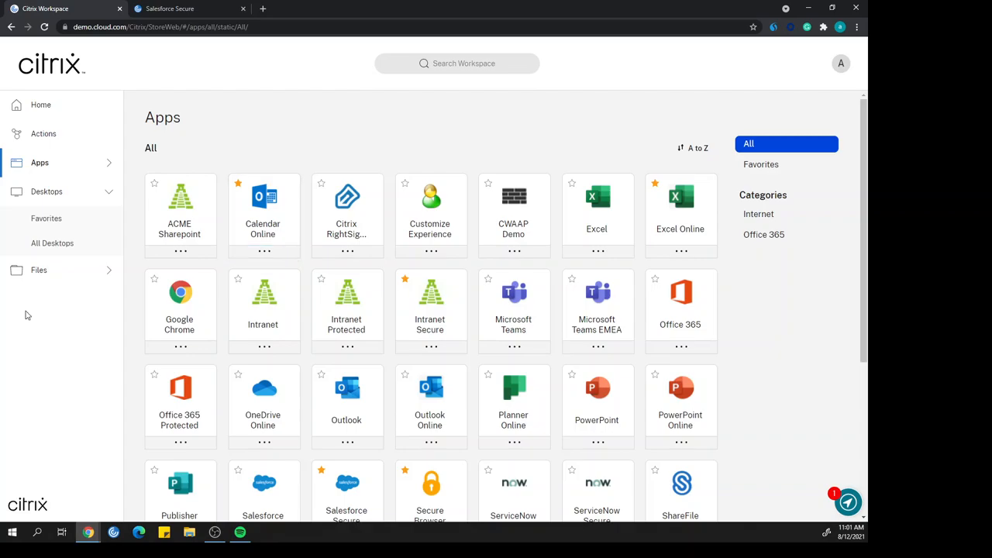
- Expand Desktops and show All Desktops, listing six Azure and On-Prem desktops
{"action": "left_click", "coordinate": [52, 242]}
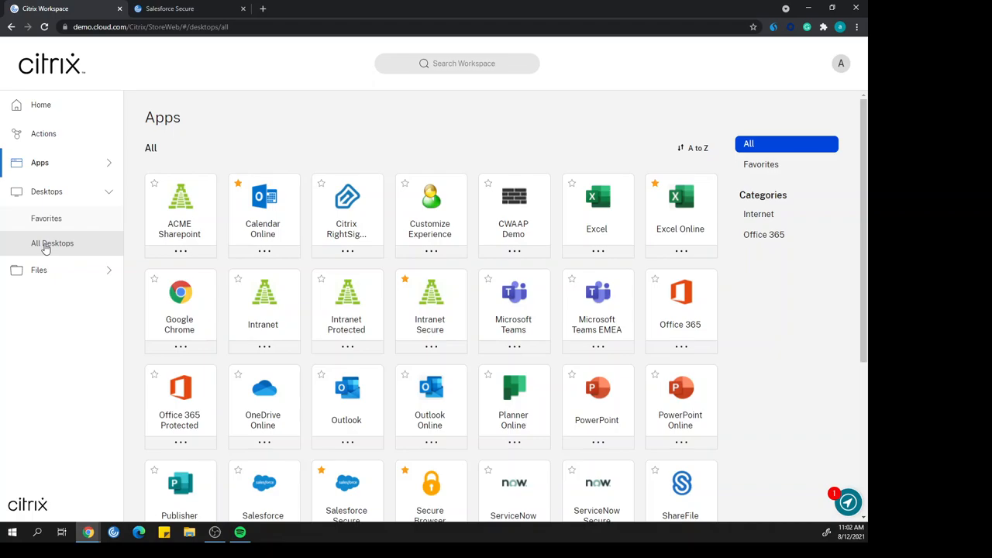
{"action": "left_click", "coordinate": [53, 242]}
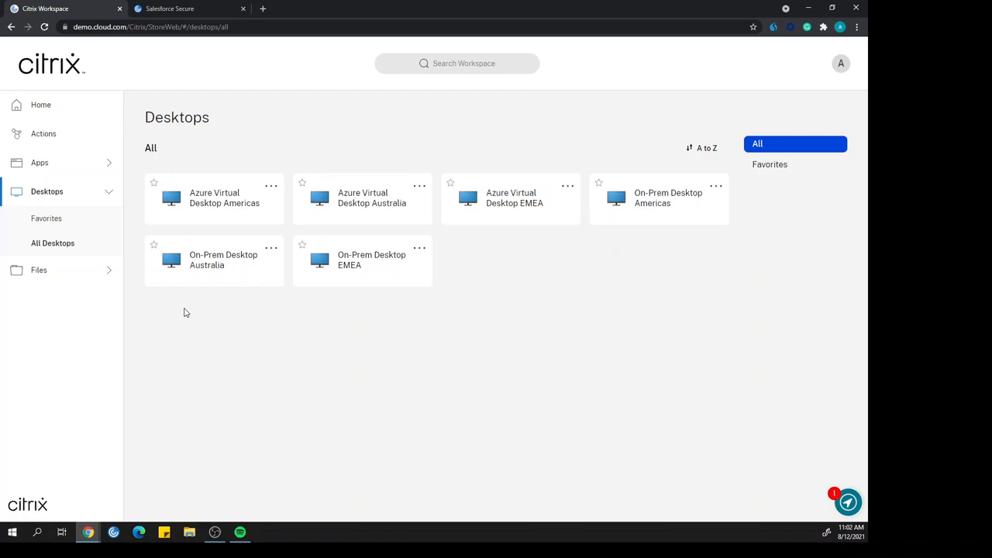
{"action": "mouse_move", "coordinate": [252, 307]}
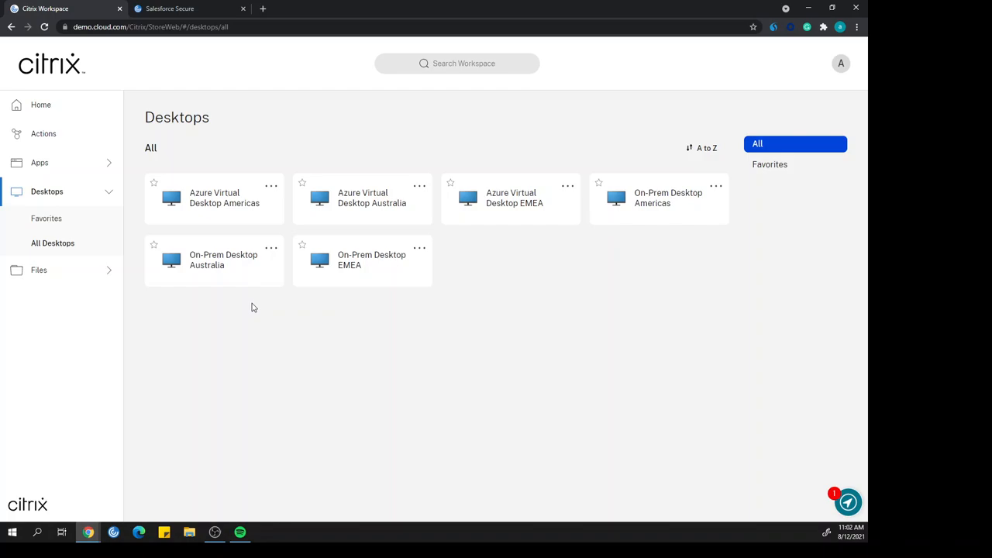
- Return to All Apps and minimize the On-Prem Desktop Americas viewer window
{"action": "left_click", "coordinate": [39, 163]}
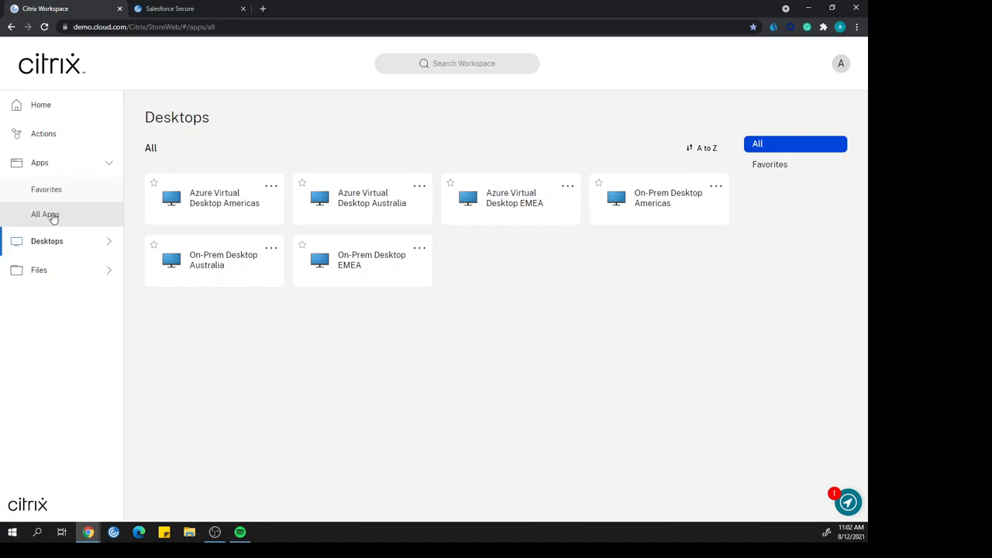
{"action": "left_click", "coordinate": [45, 213]}
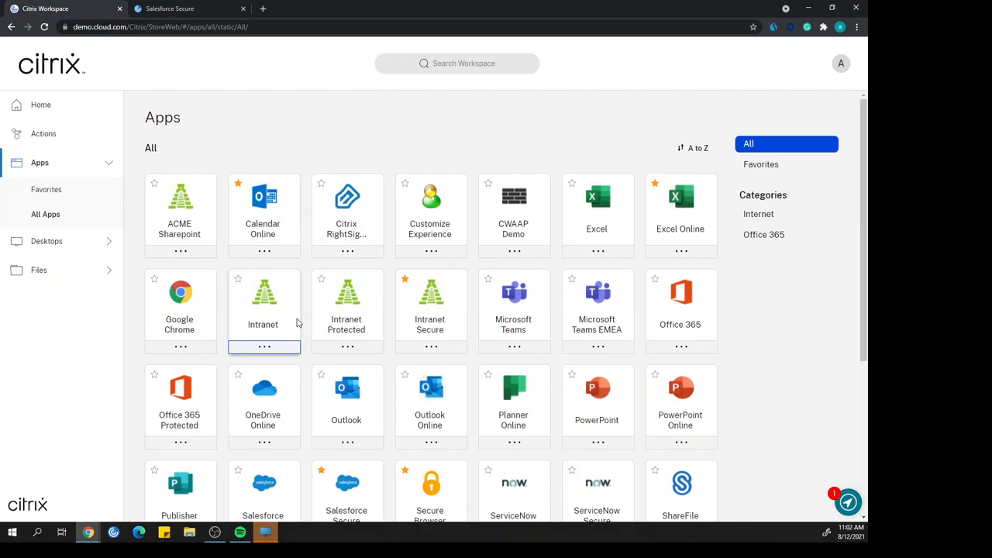
{"action": "scroll", "scroll_direction": "down", "scroll_amount": 3}
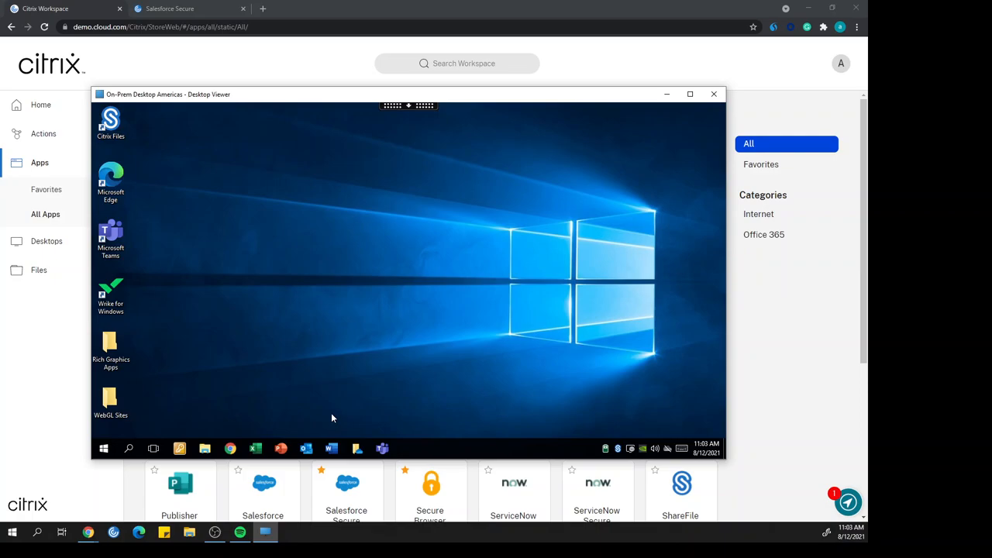
{"action": "left_click", "coordinate": [714, 94]}
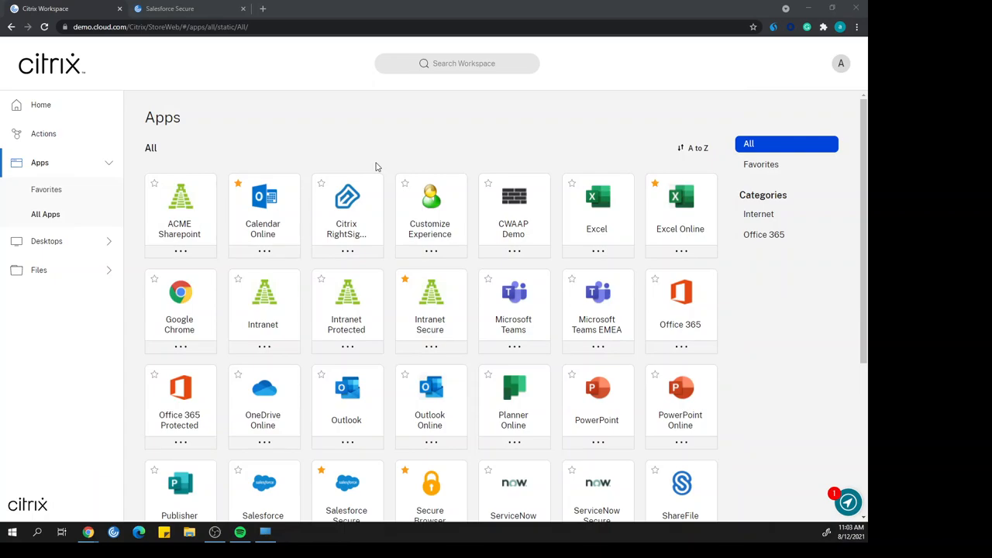